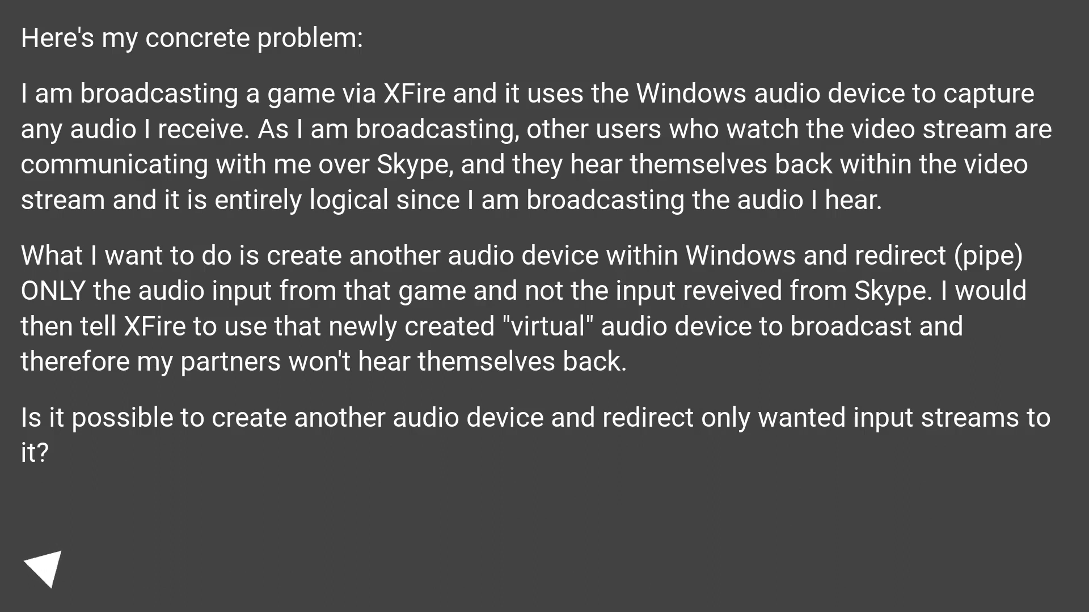
left_click(46, 569)
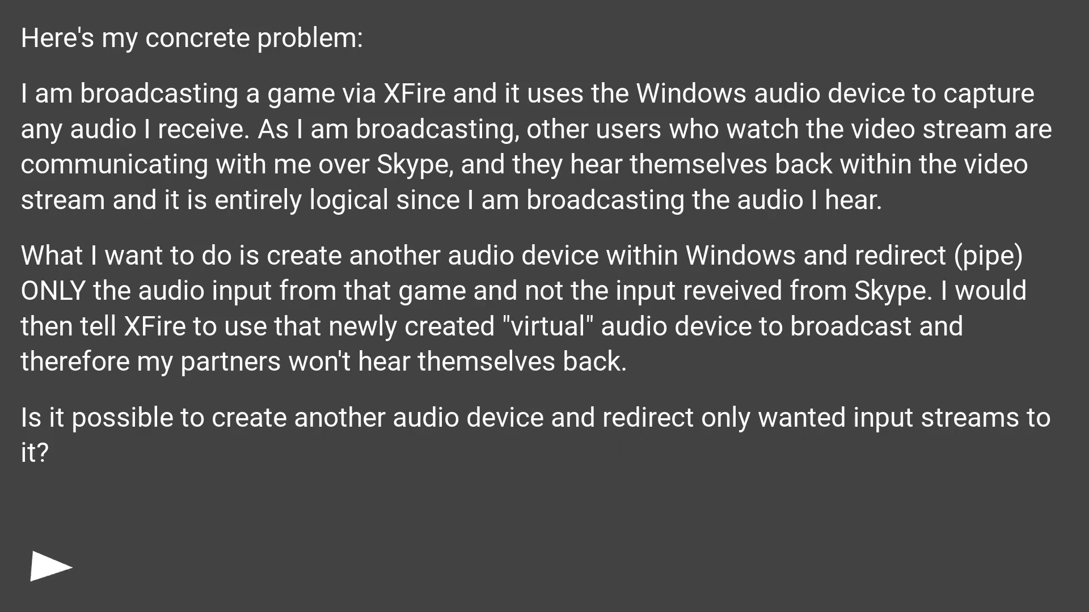
left_click(46, 566)
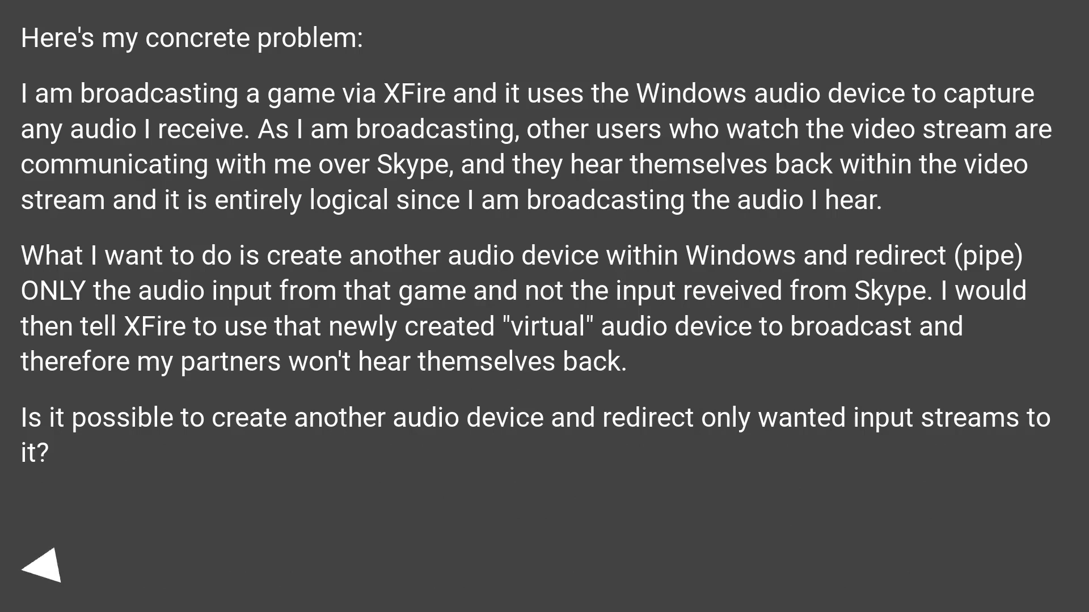
left_click(44, 566)
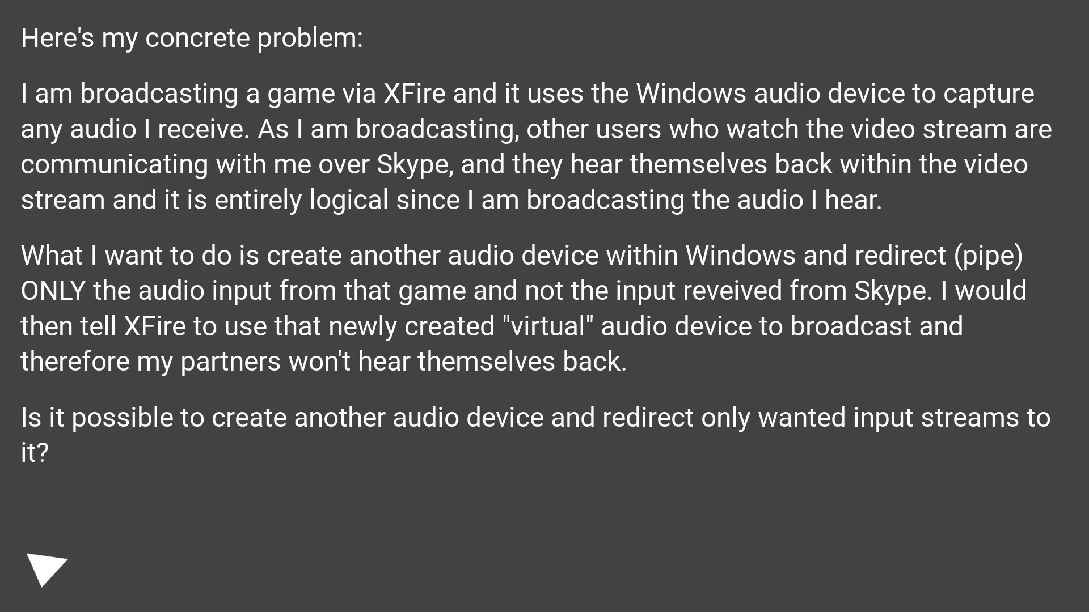
left_click(44, 567)
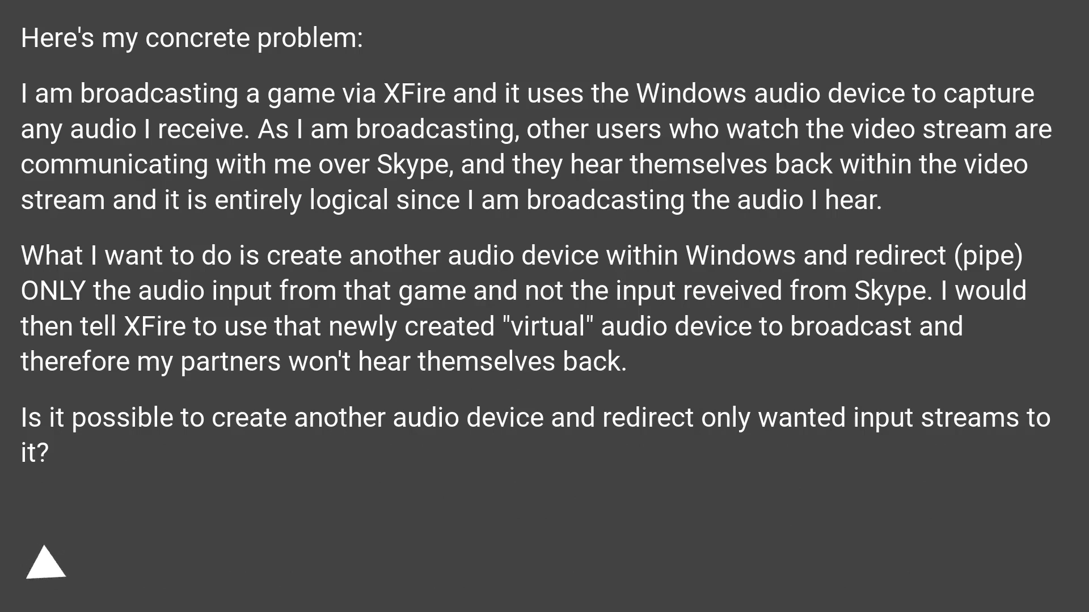
left_click(44, 564)
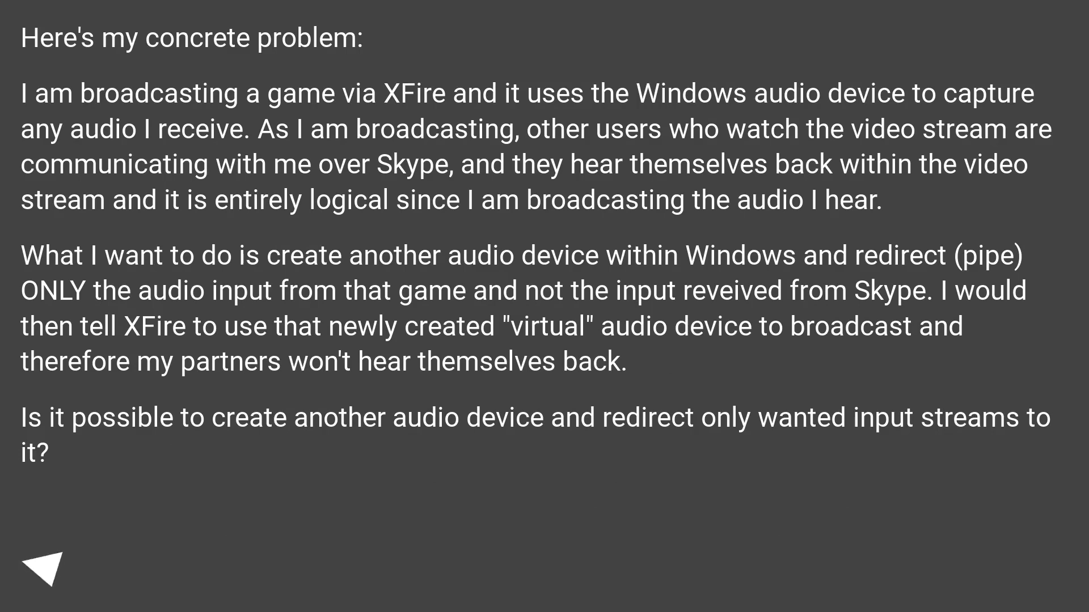
left_click(44, 567)
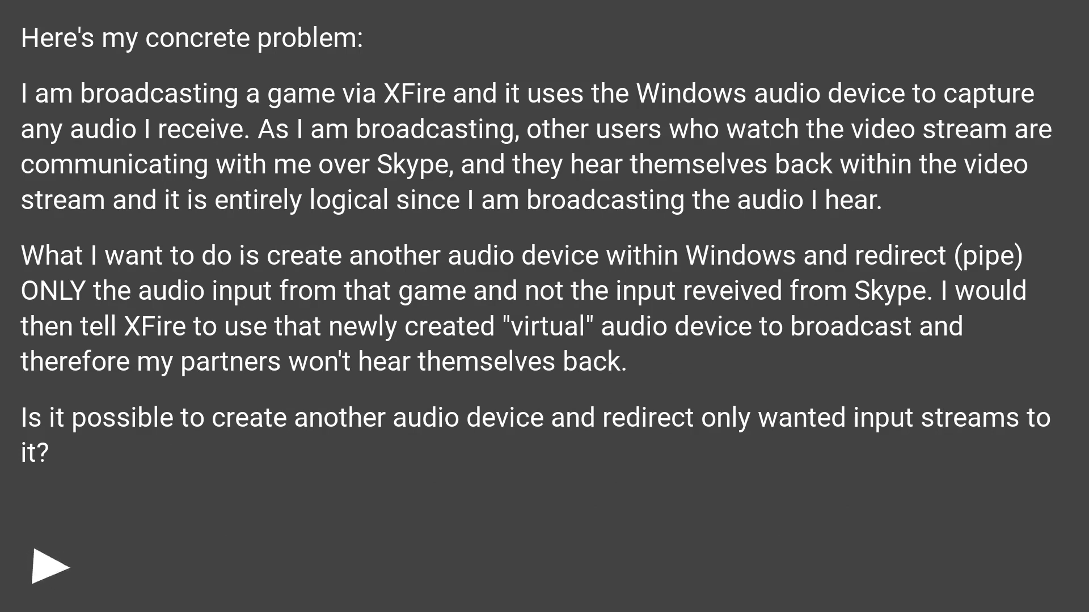
left_click(46, 566)
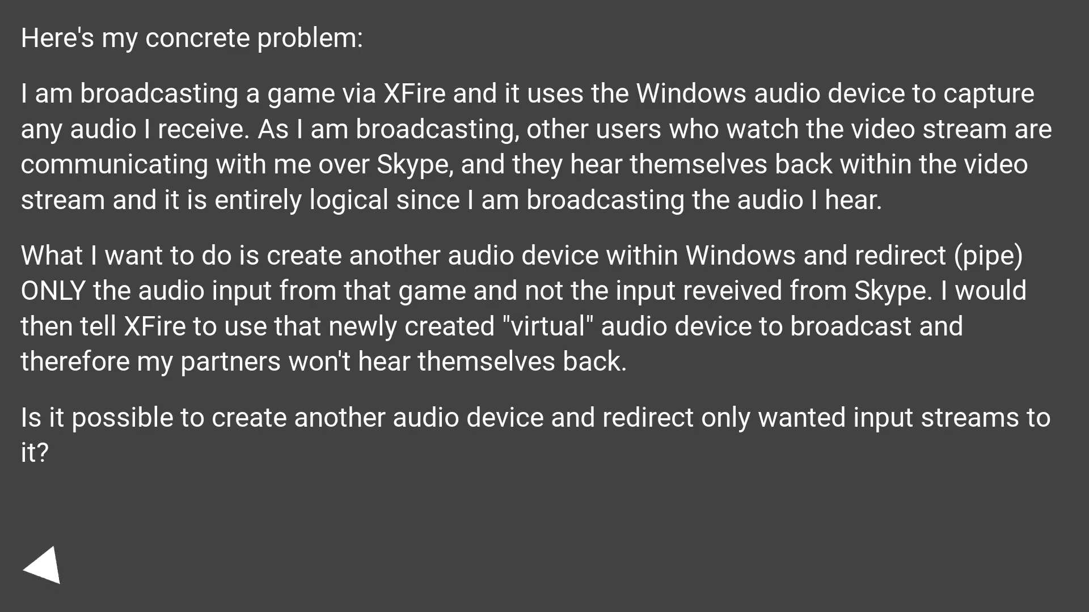
left_click(44, 566)
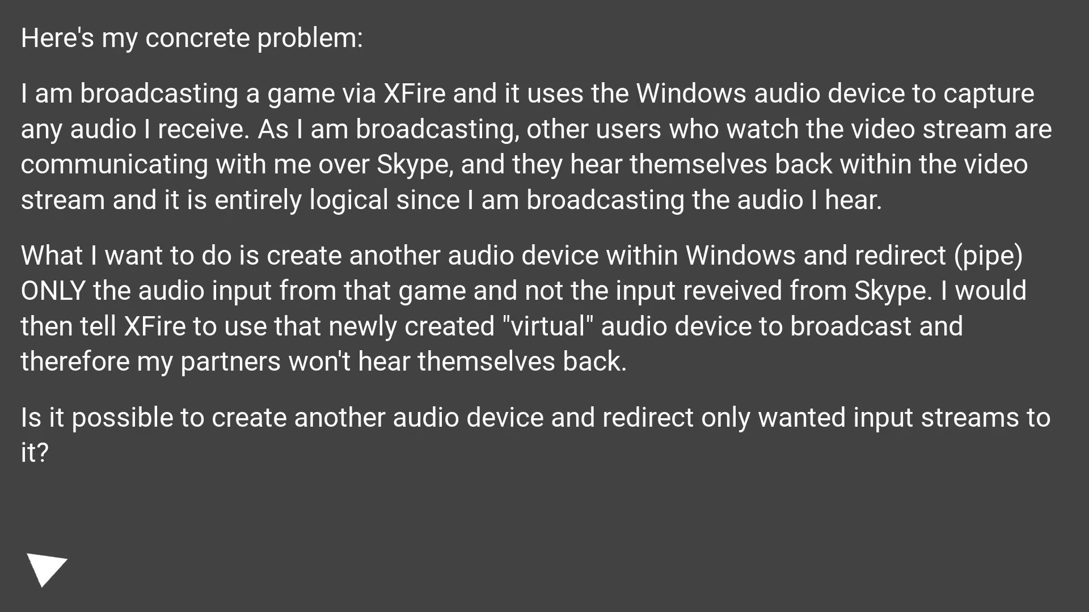
left_click(46, 570)
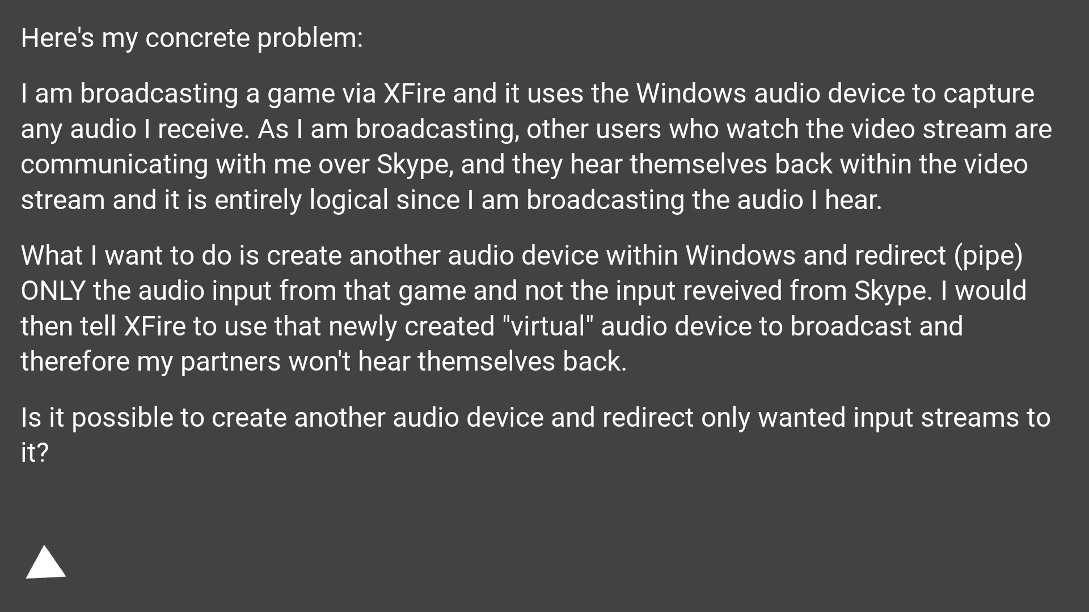
left_click(46, 563)
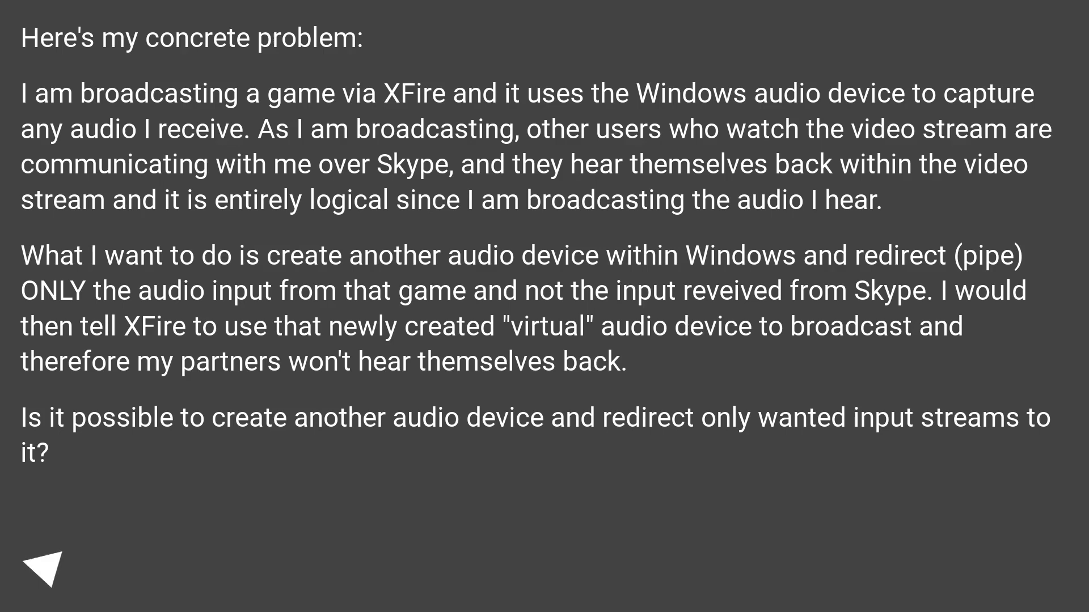
left_click(48, 566)
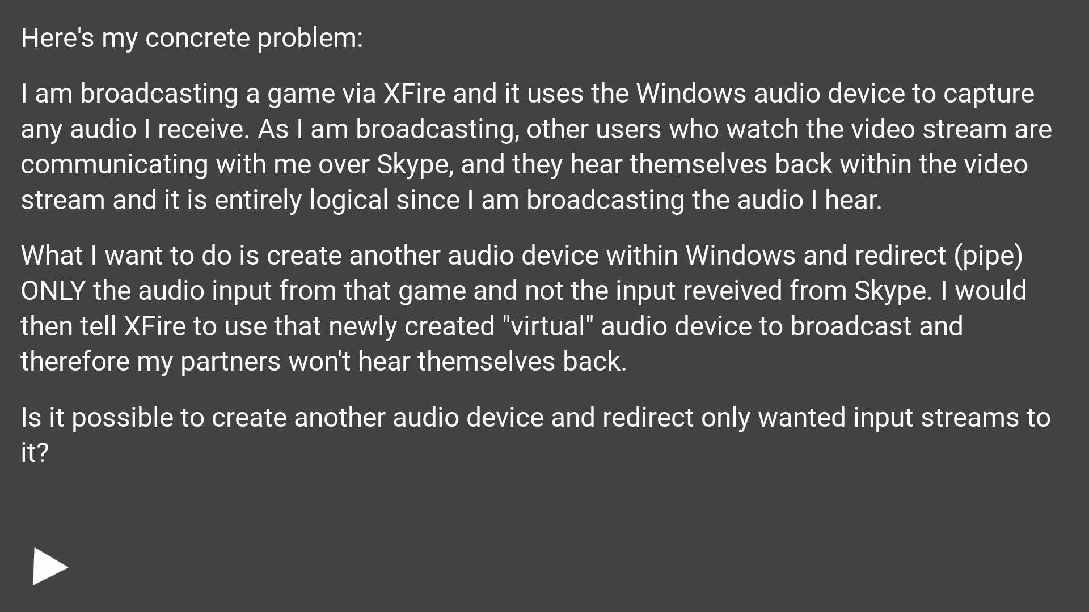
left_click(46, 566)
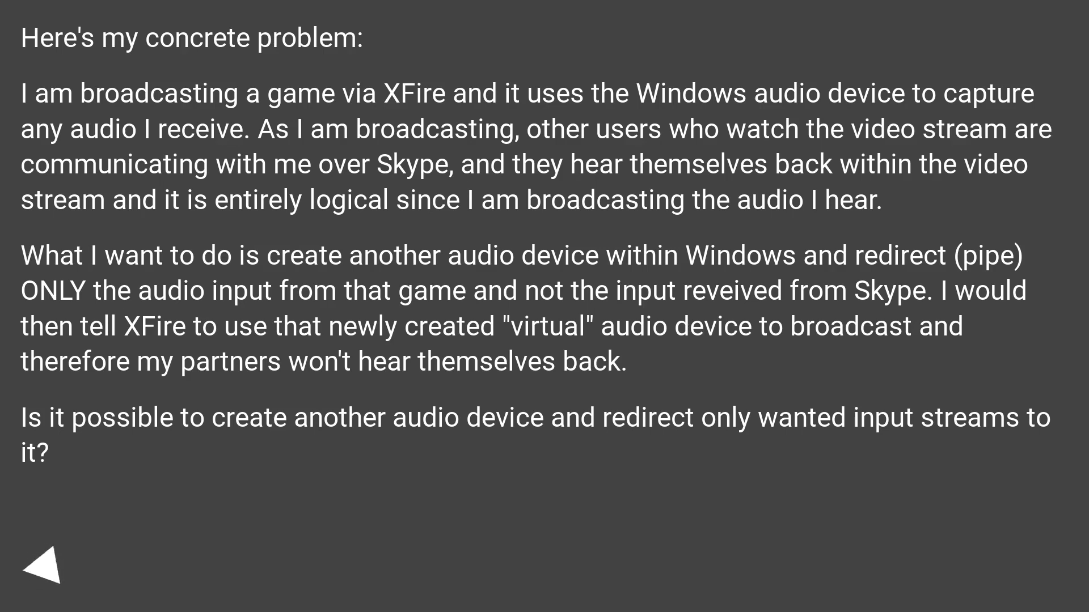
left_click(44, 564)
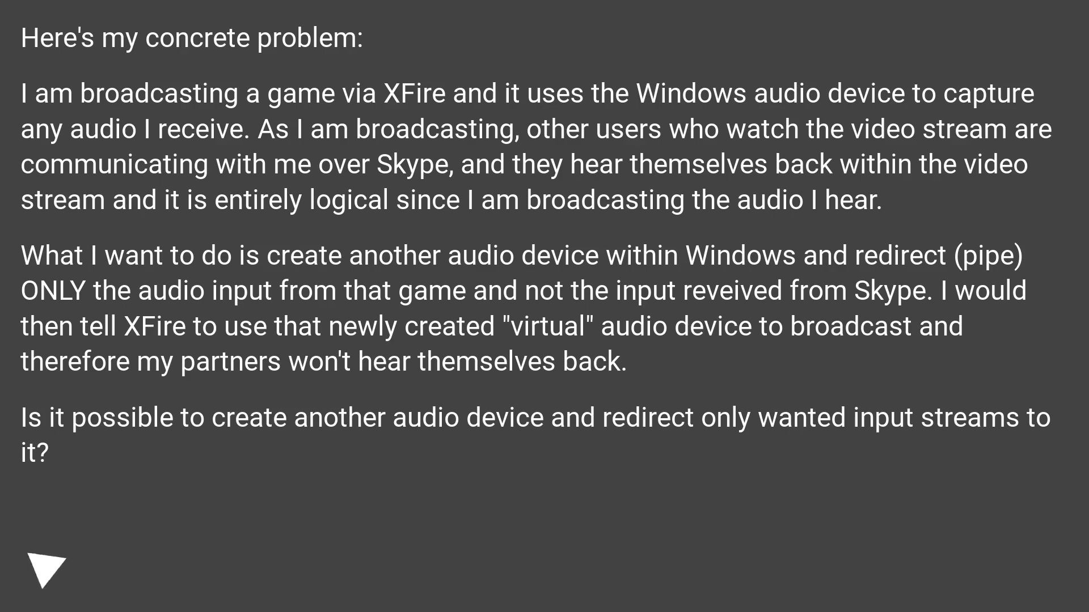
left_click(44, 568)
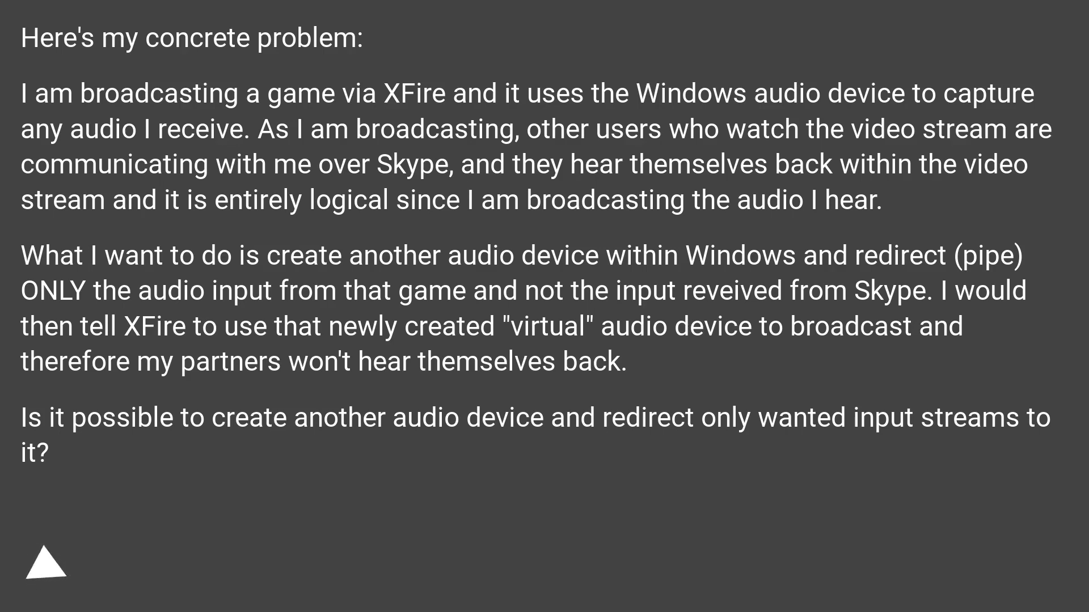
left_click(44, 565)
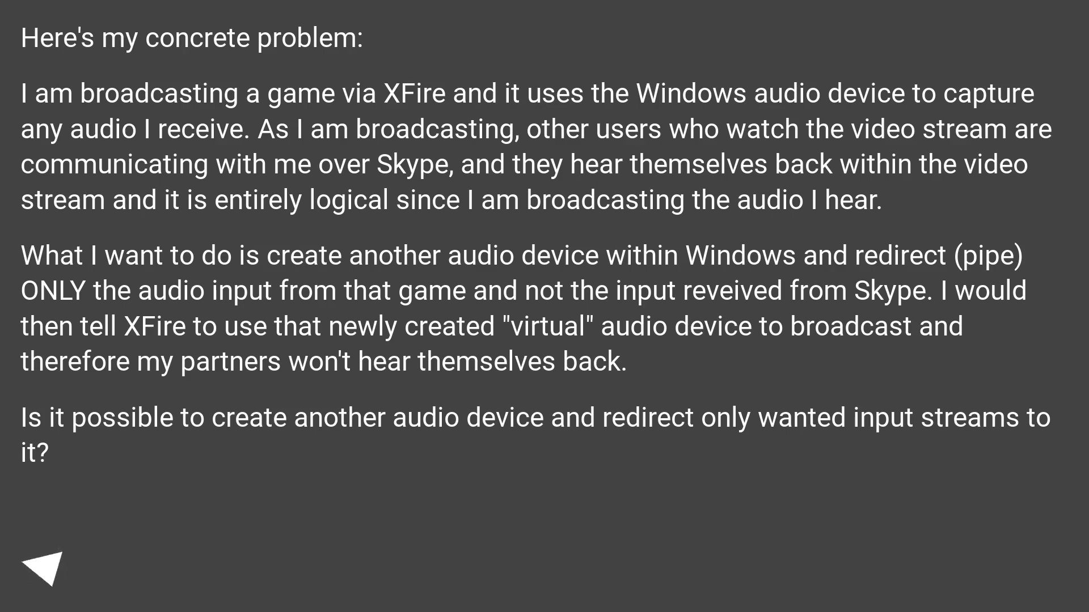
left_click(46, 567)
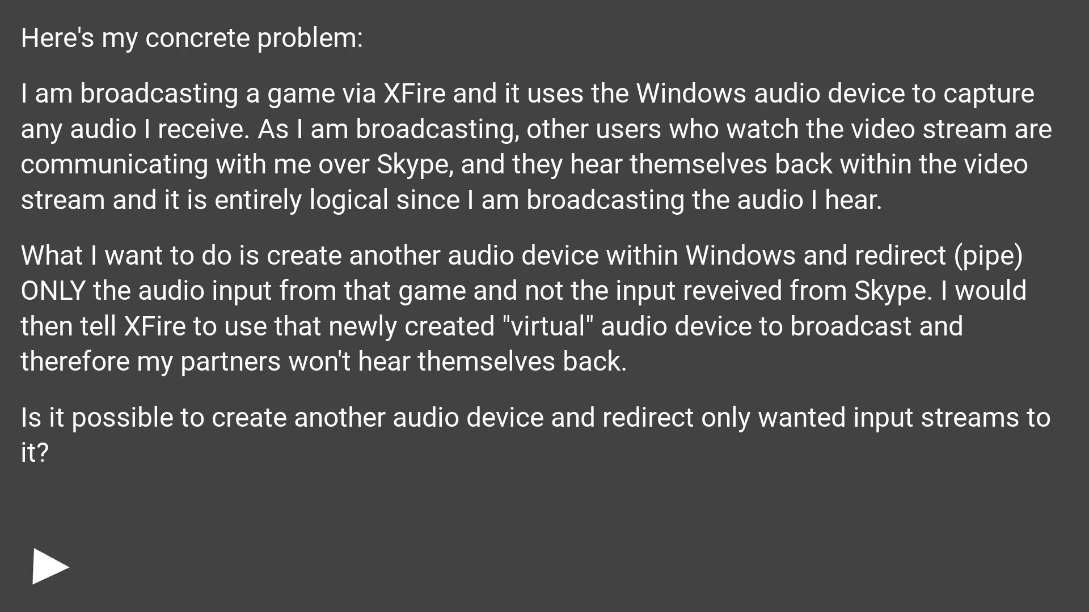
left_click(44, 566)
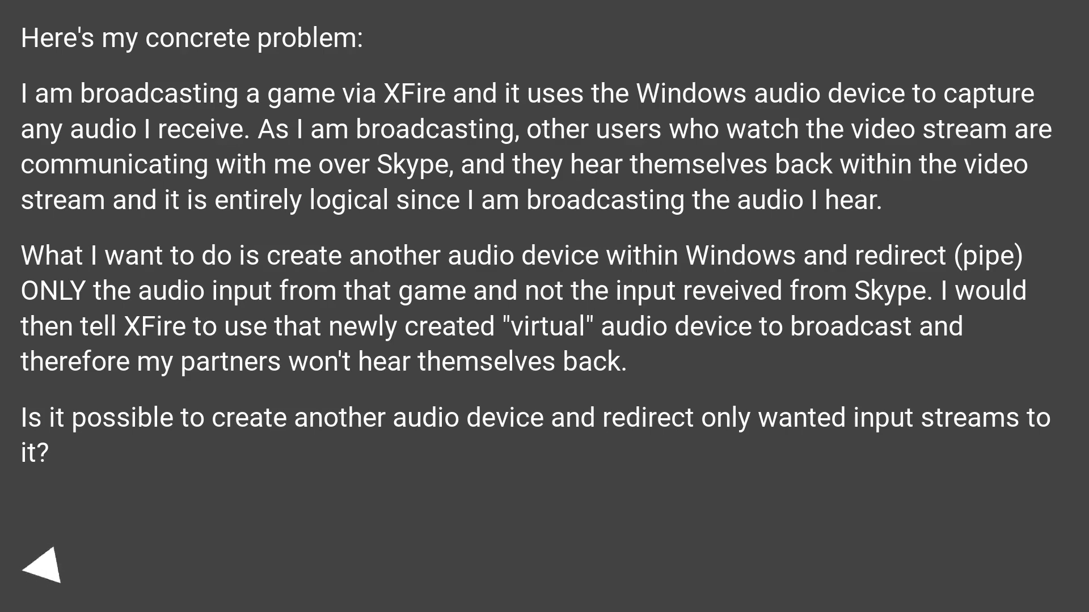
left_click(45, 559)
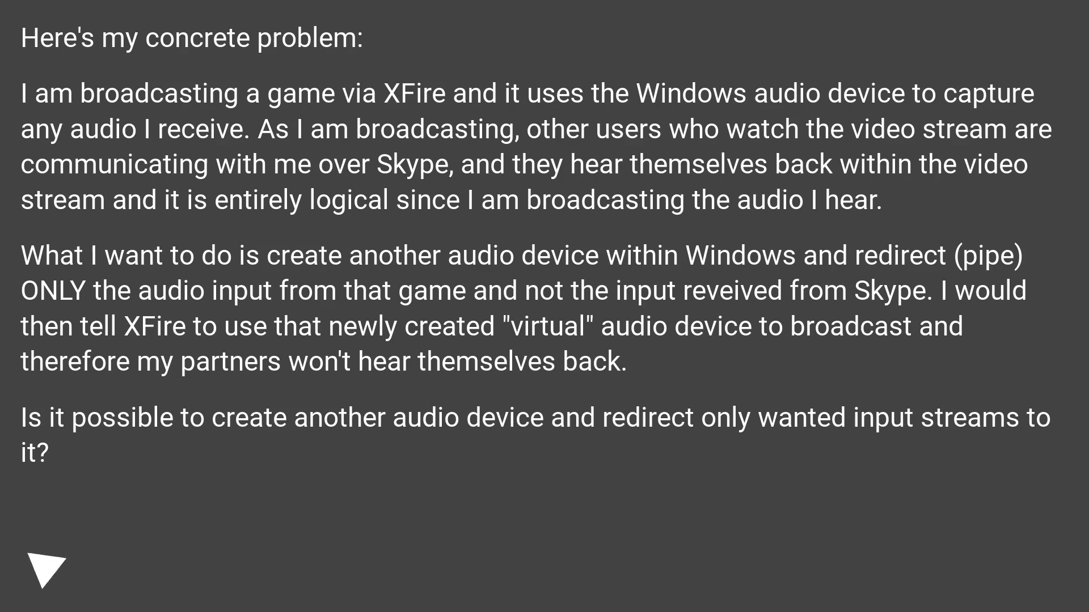
left_click(44, 569)
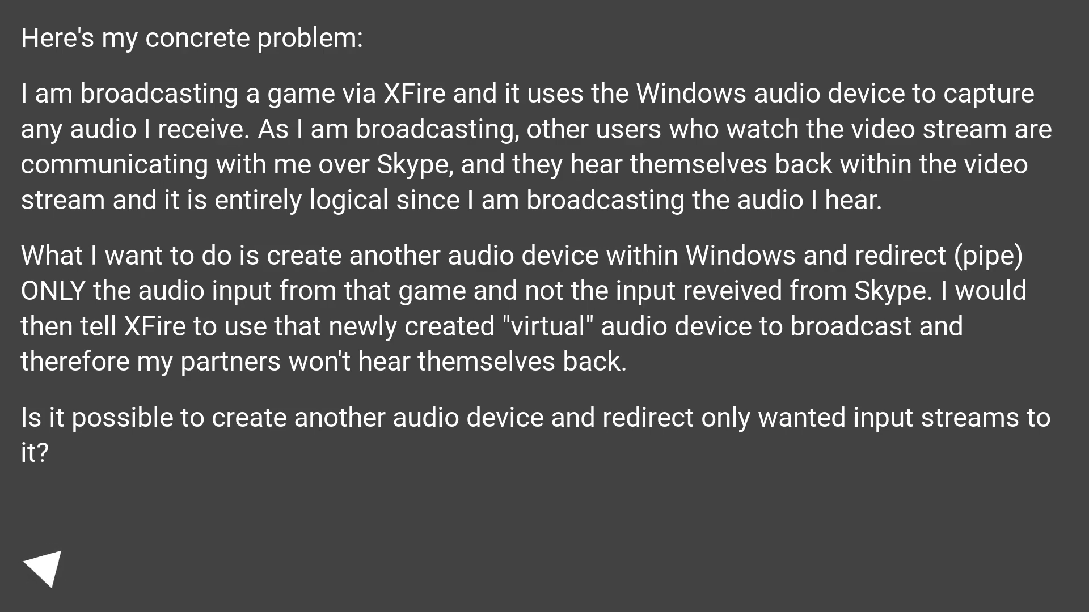
left_click(45, 568)
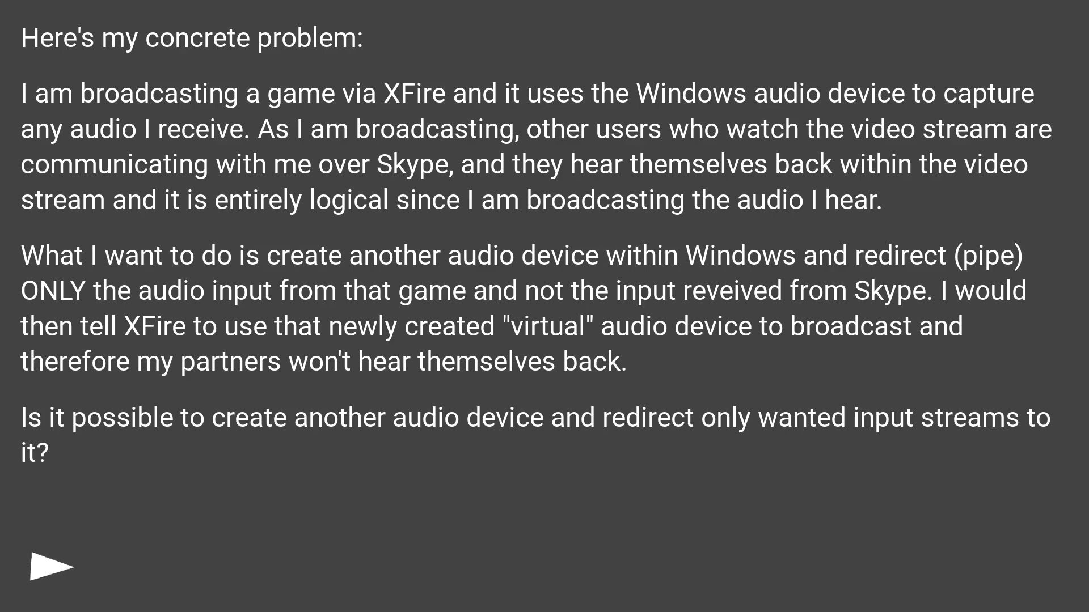
left_click(49, 567)
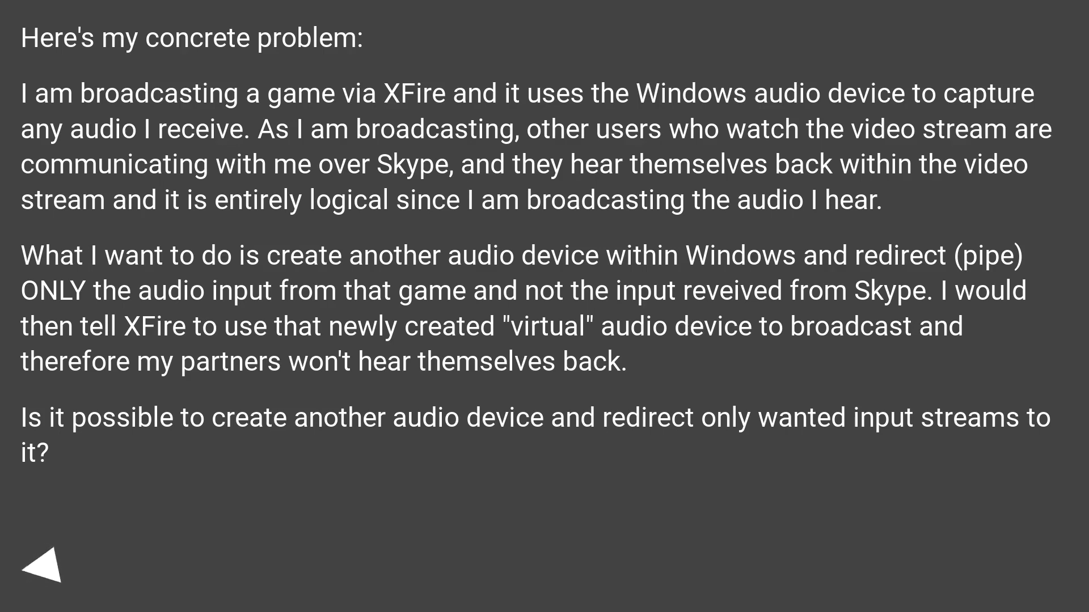
left_click(43, 565)
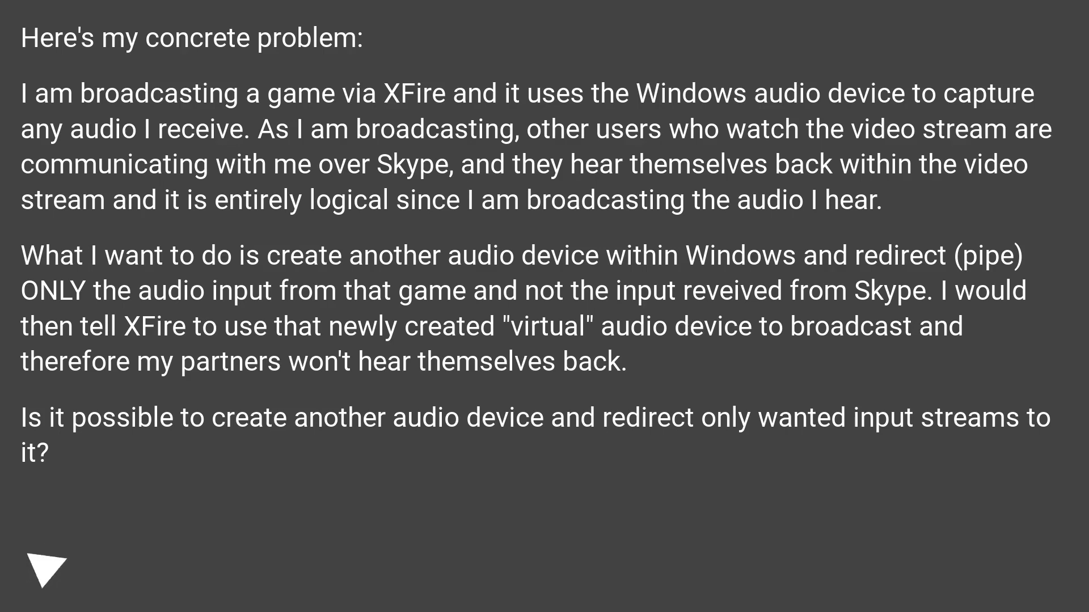
left_click(46, 568)
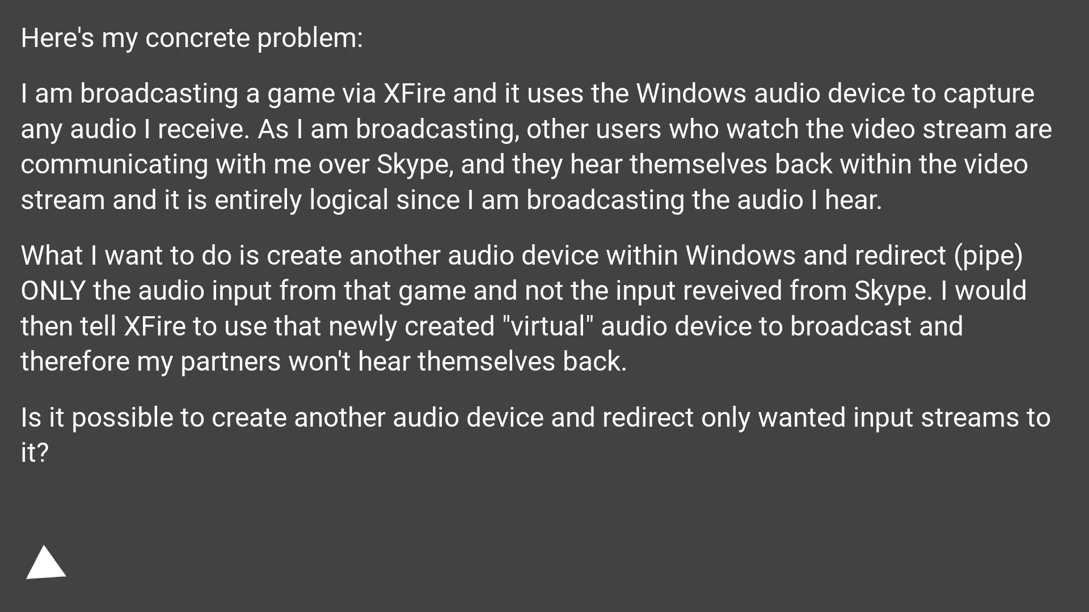